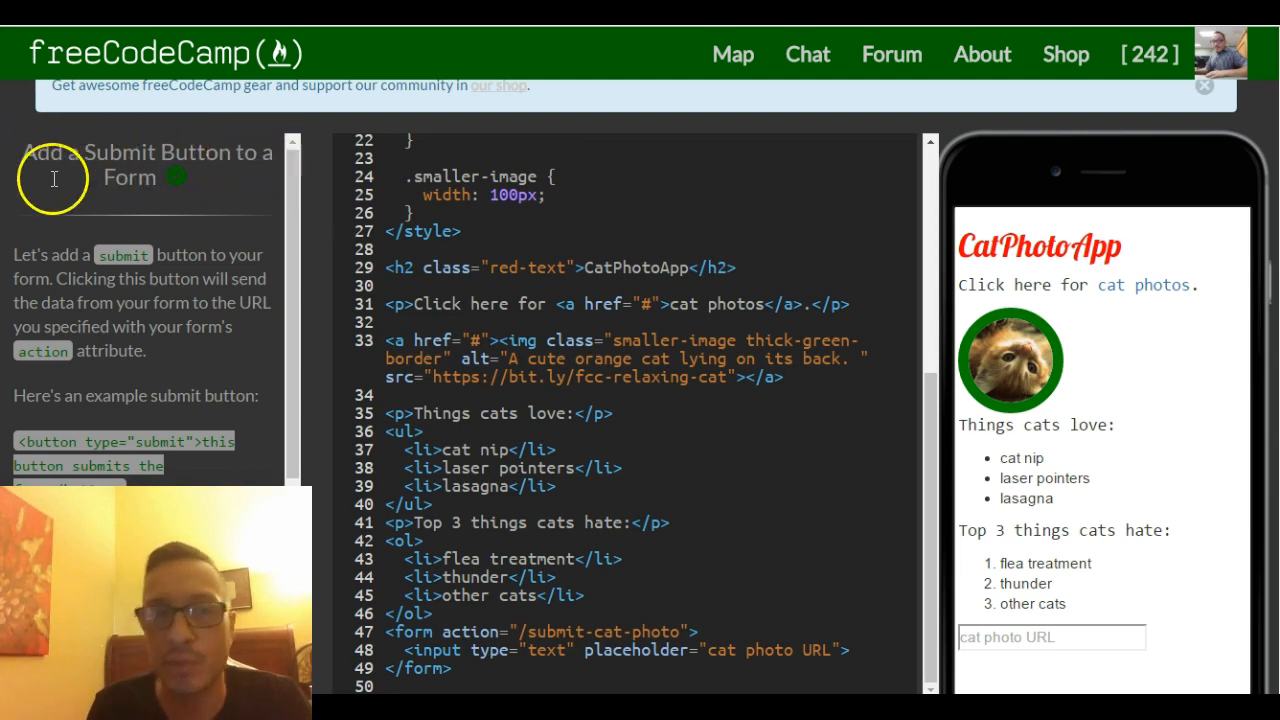
{"action": "mouse_move", "coordinate": [80, 225]}
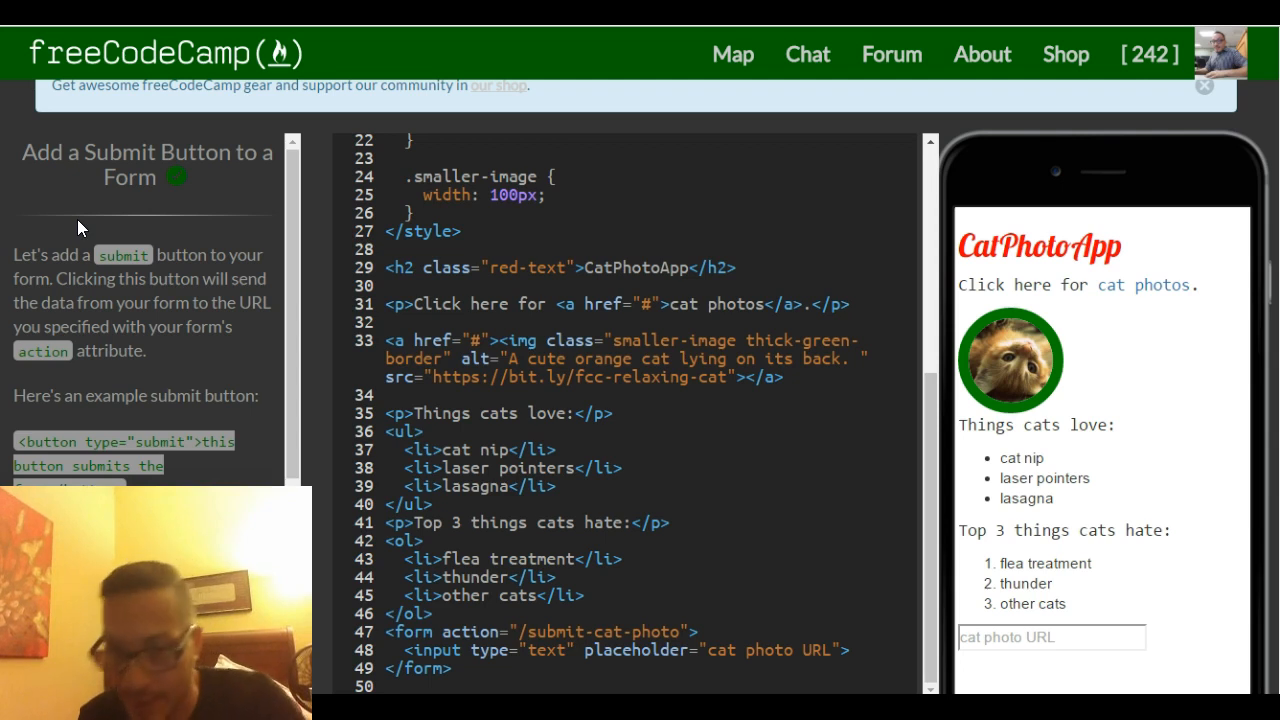
- Scroll through the instructions and place the cursor after the cat photo URL input line
{"action": "scroll", "scroll_direction": "down", "scroll_amount": 3}
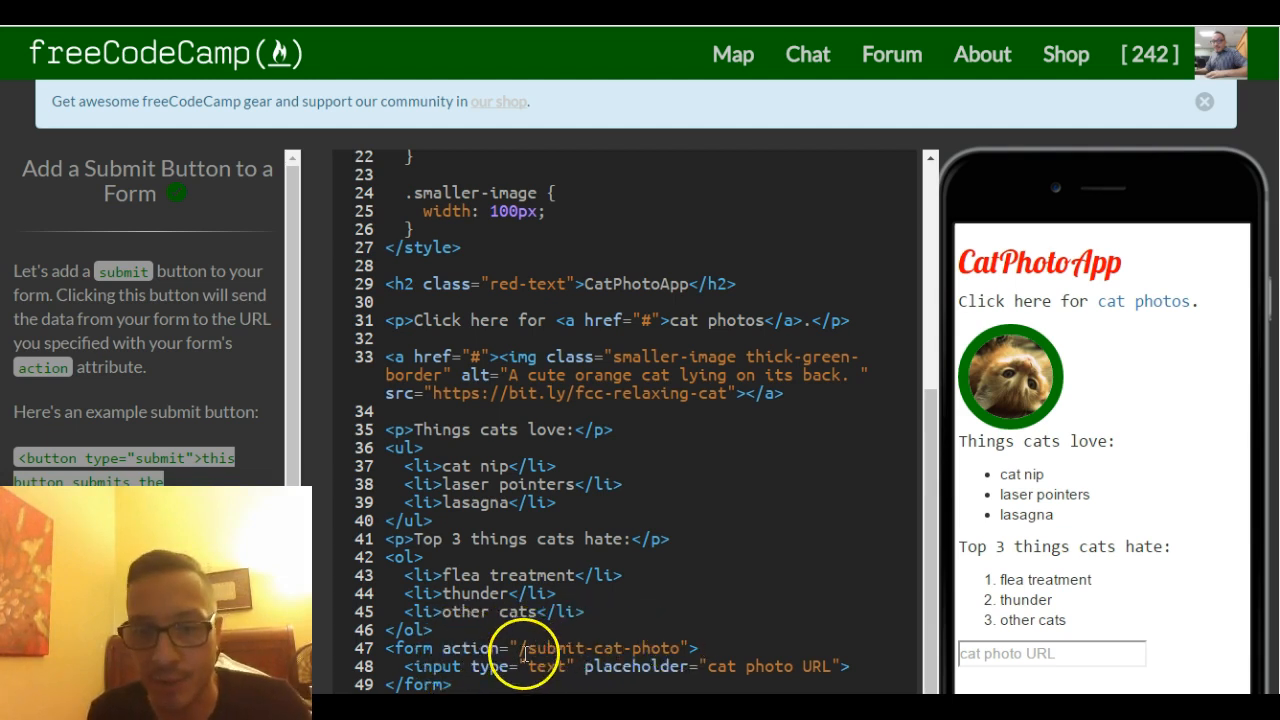
{"action": "mouse_move", "coordinate": [170, 300]}
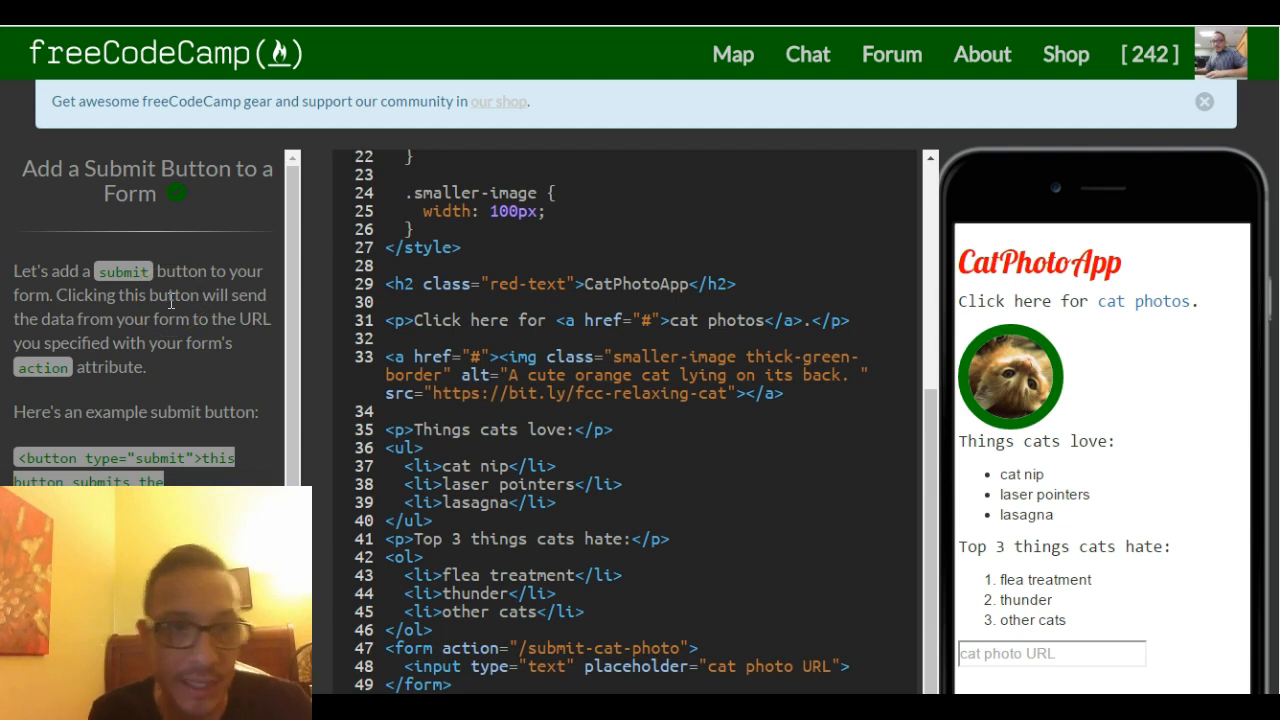
{"action": "mouse_move", "coordinate": [88, 332]}
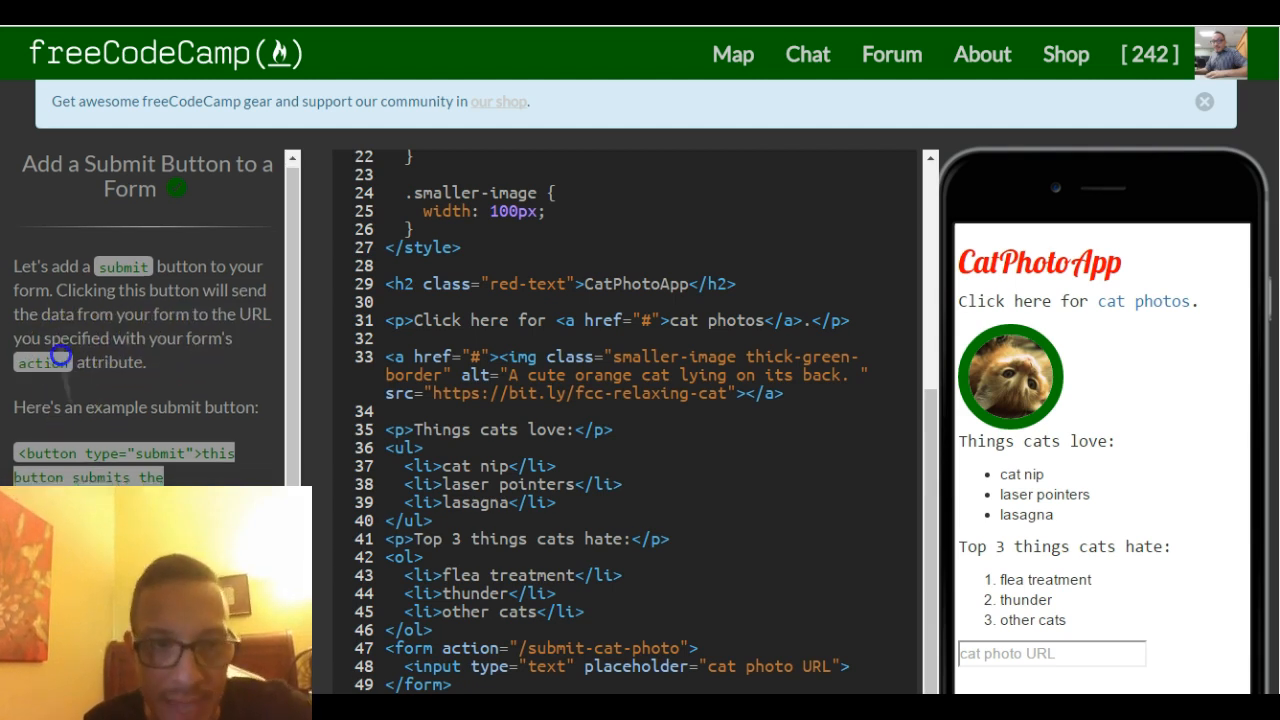
{"action": "scroll", "scroll_direction": "down", "scroll_amount": 3}
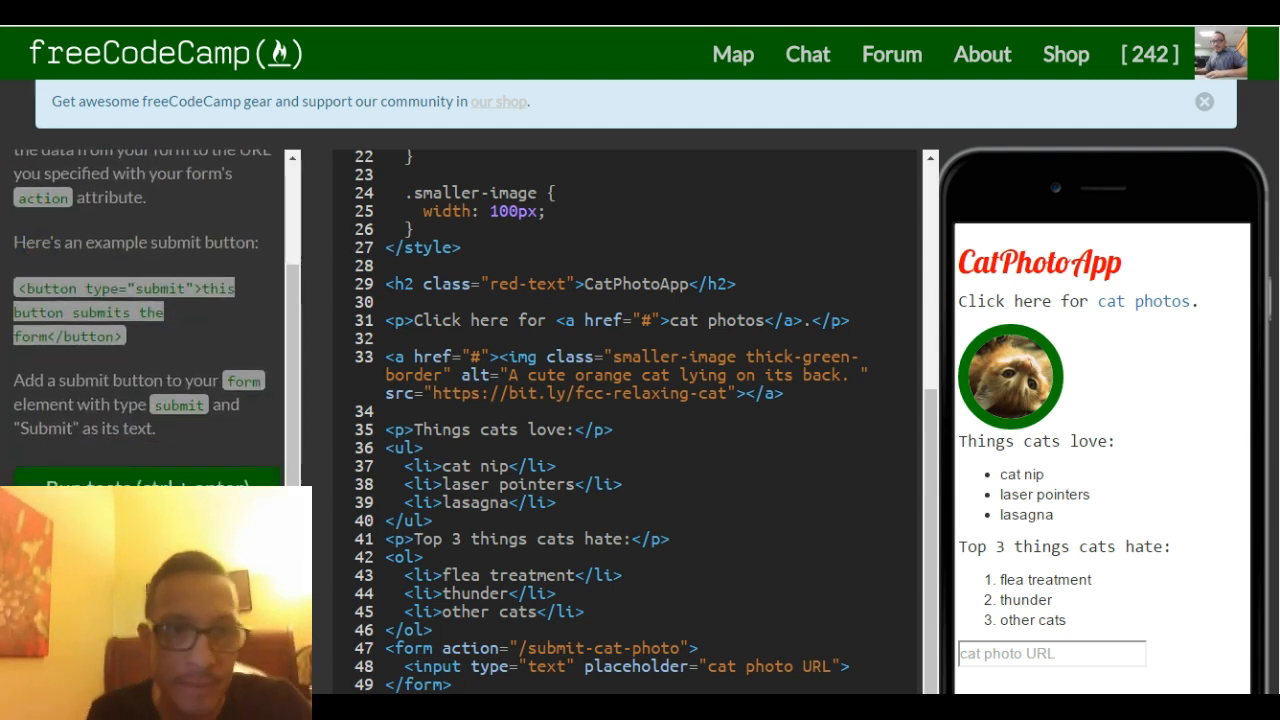
{"action": "mouse_move", "coordinate": [210, 260]}
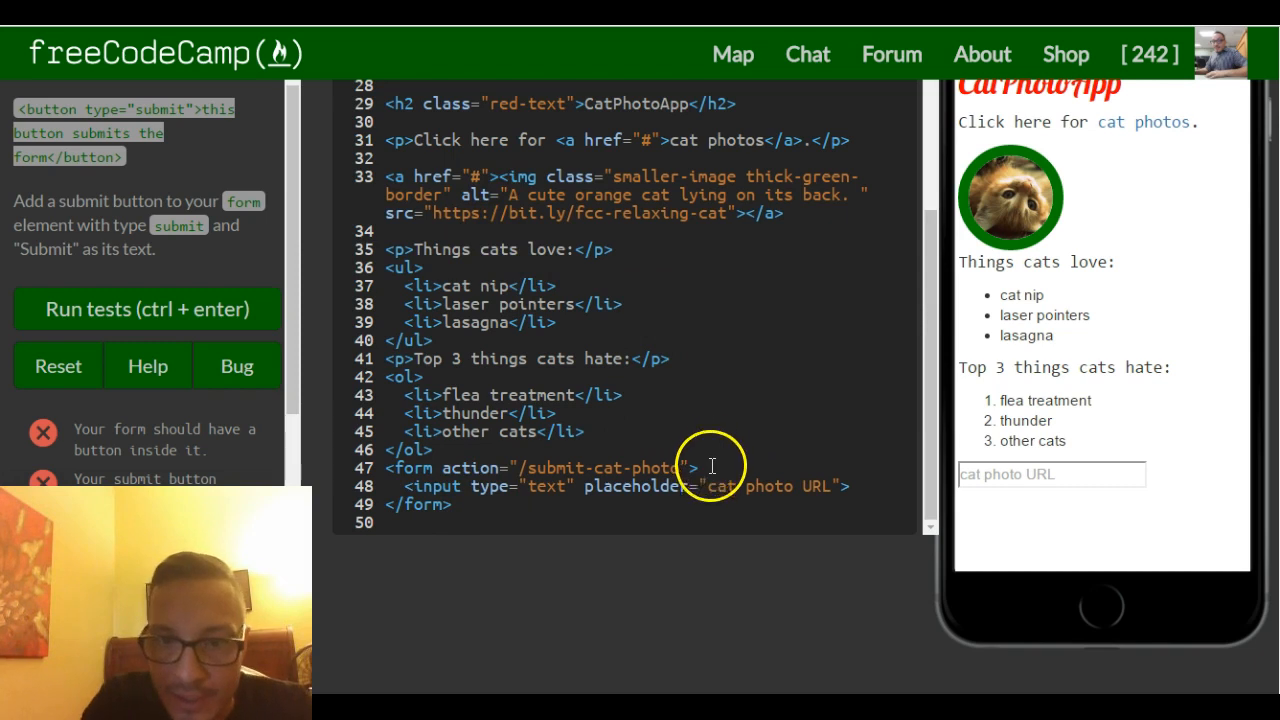
{"action": "left_click", "coordinate": [855, 486]}
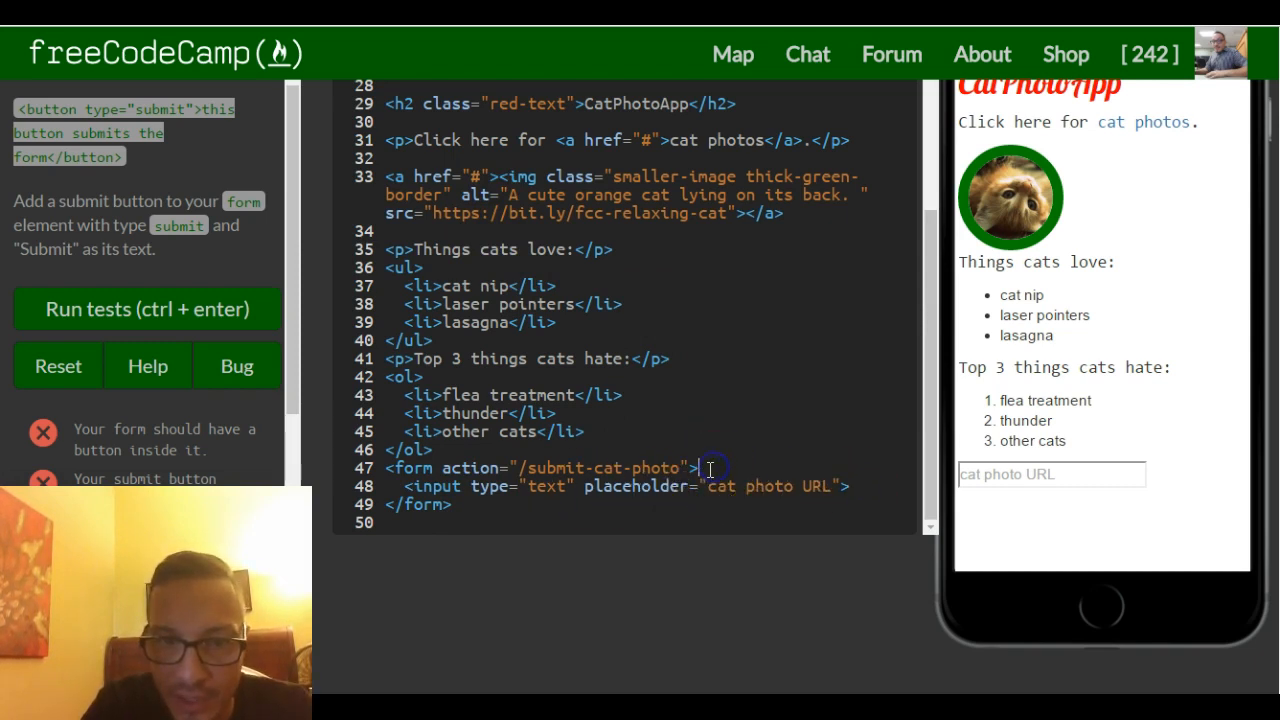
{"action": "mouse_move", "coordinate": [712, 468]}
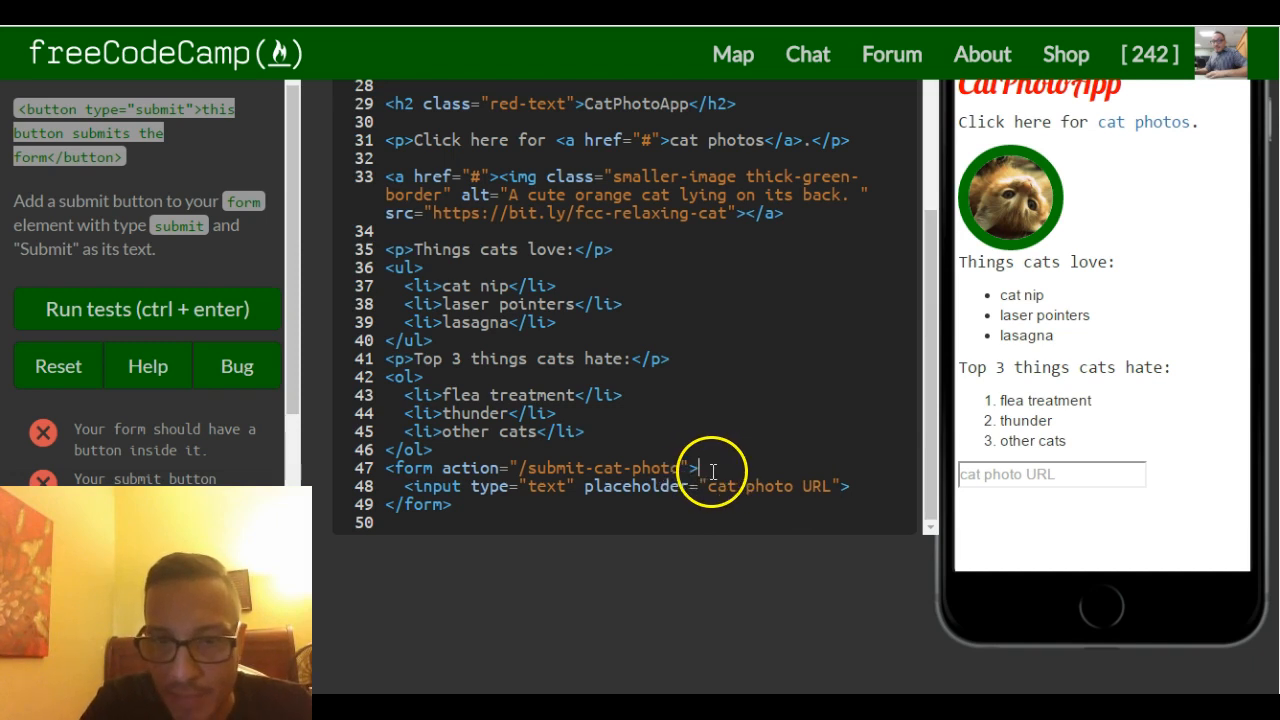
{"action": "mouse_move", "coordinate": [960, 490]}
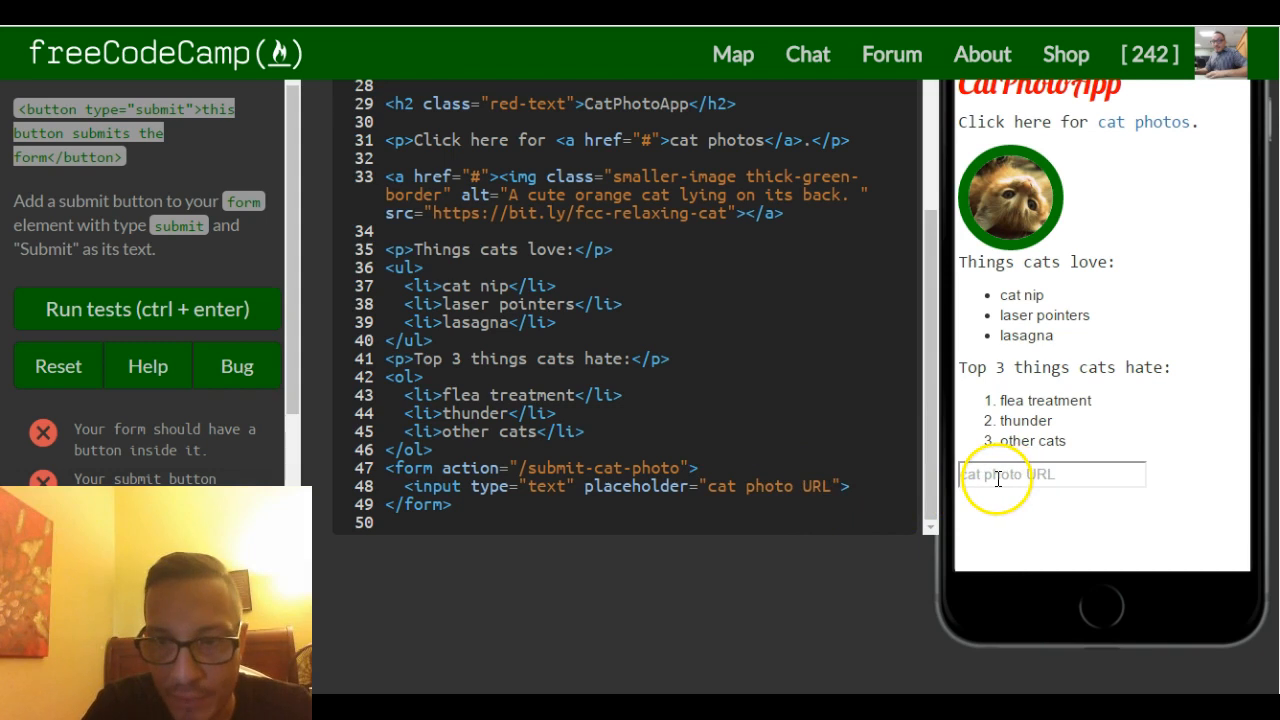
{"action": "mouse_move", "coordinate": [858, 480]}
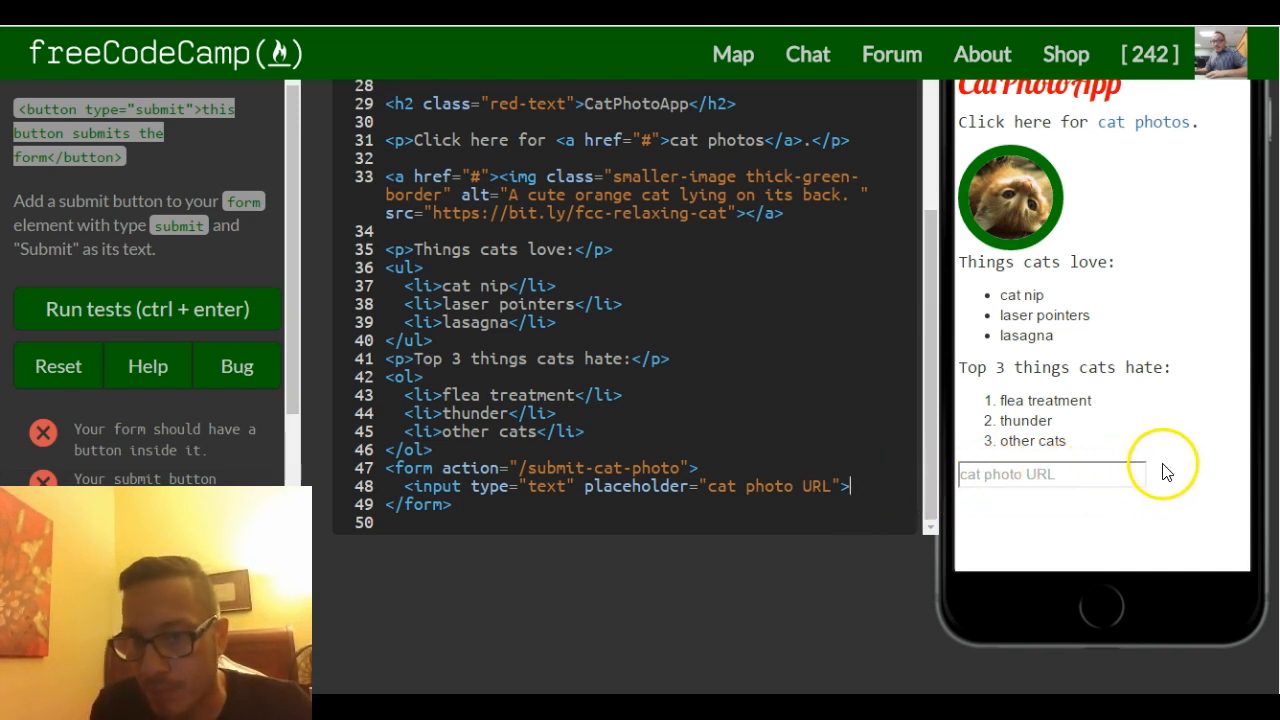
{"action": "mouse_move", "coordinate": [1107, 517]}
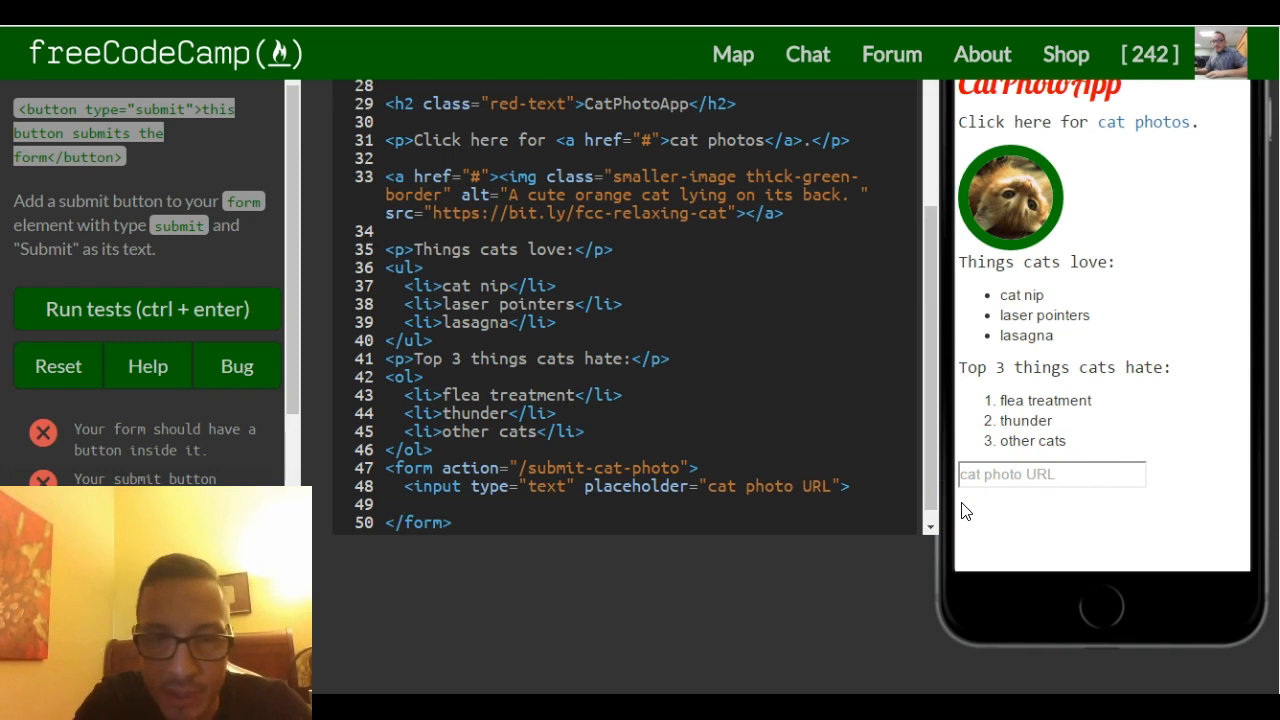
- Type an empty <button></button> element on the new line inside the form
{"action": "type", "text": "<button"}
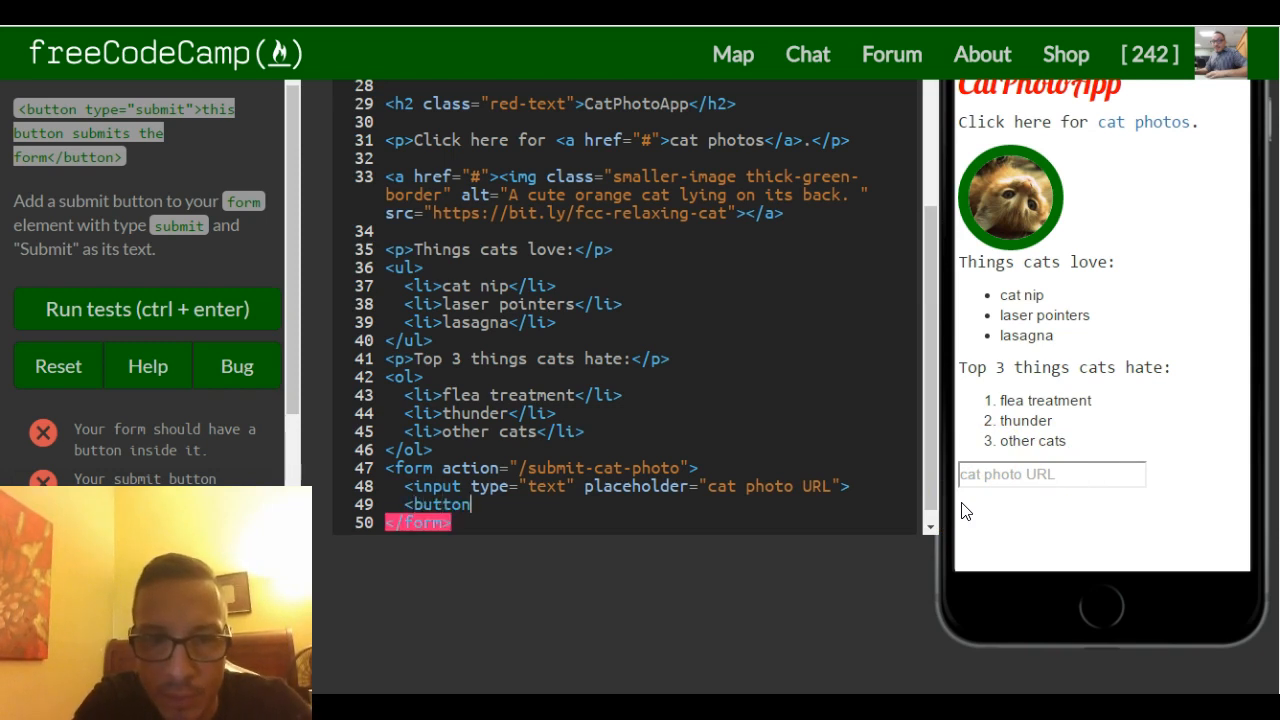
{"action": "type", "text": "></button>"}
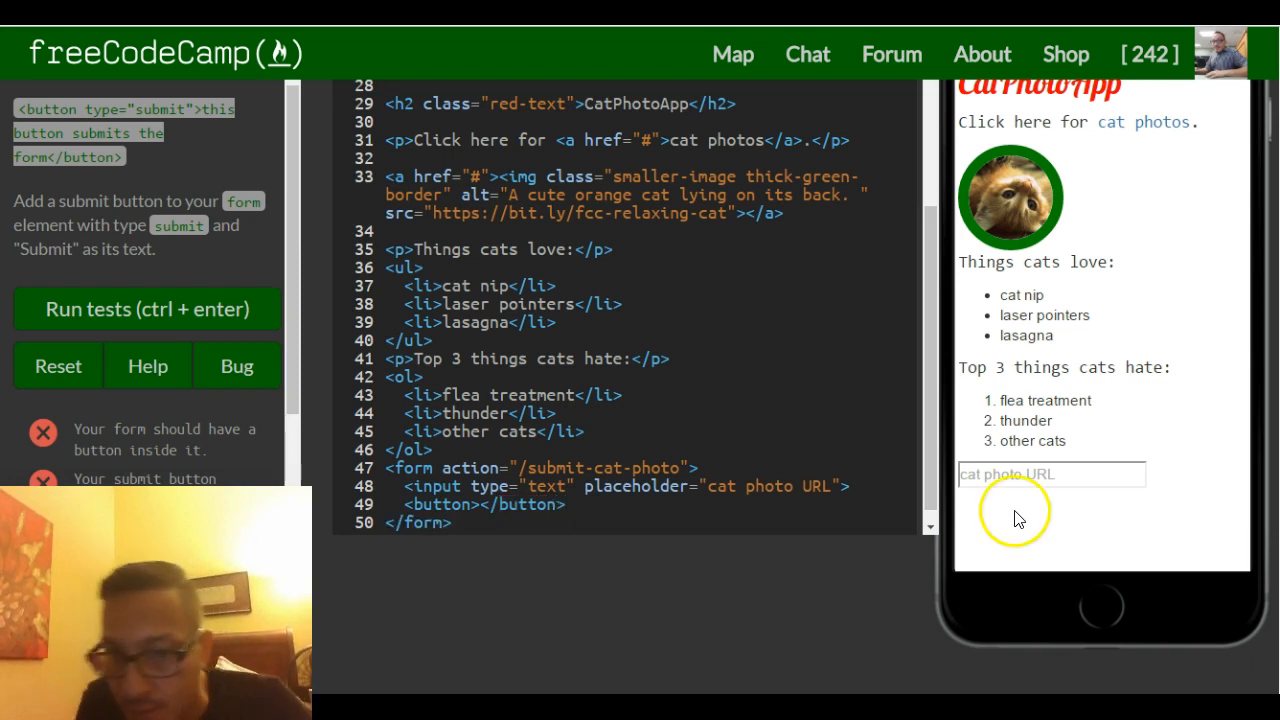
{"action": "mouse_move", "coordinate": [1160, 485]}
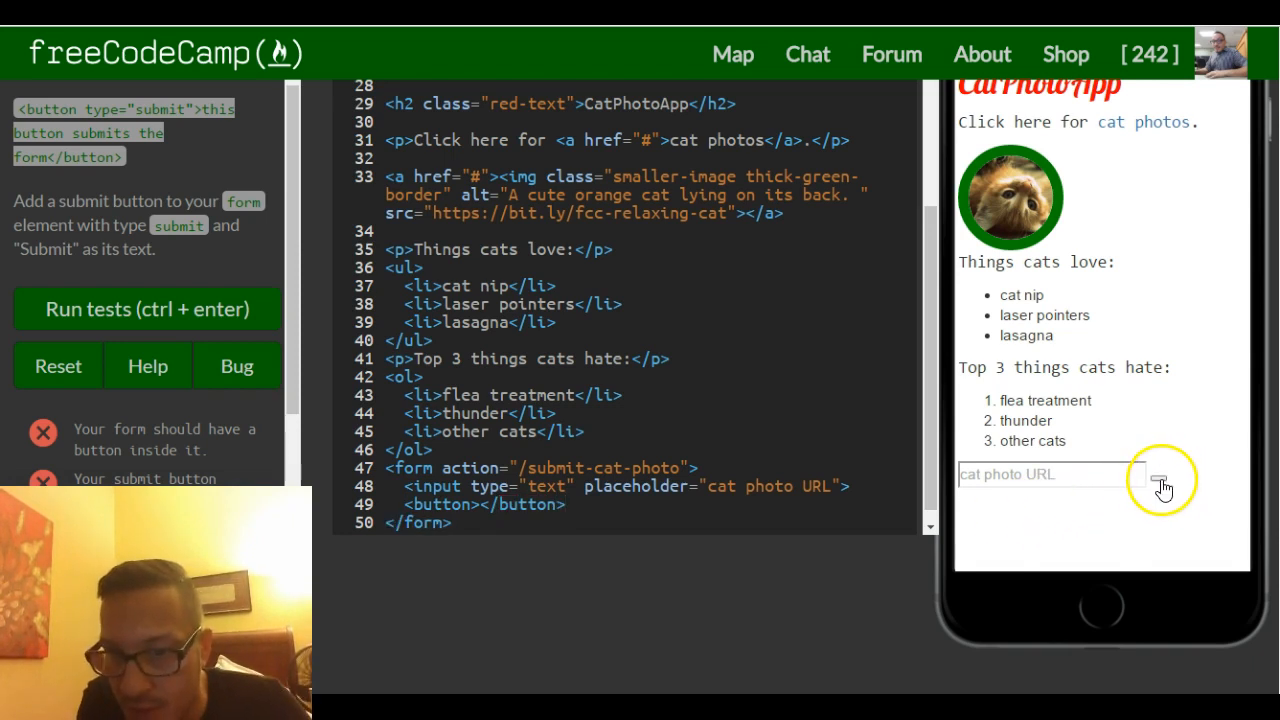
{"action": "mouse_move", "coordinate": [1163, 490]}
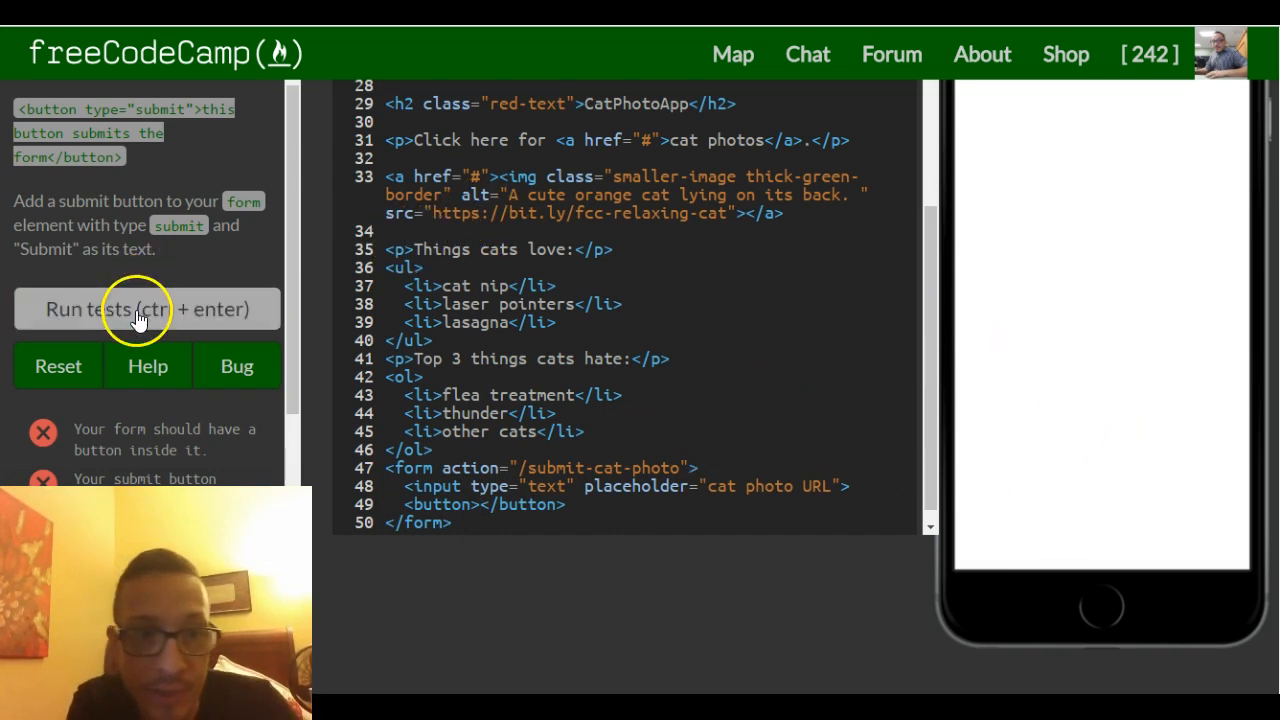
- Run the tests, then place the cursor between the <button> and </button> tags
{"action": "left_click", "coordinate": [147, 308]}
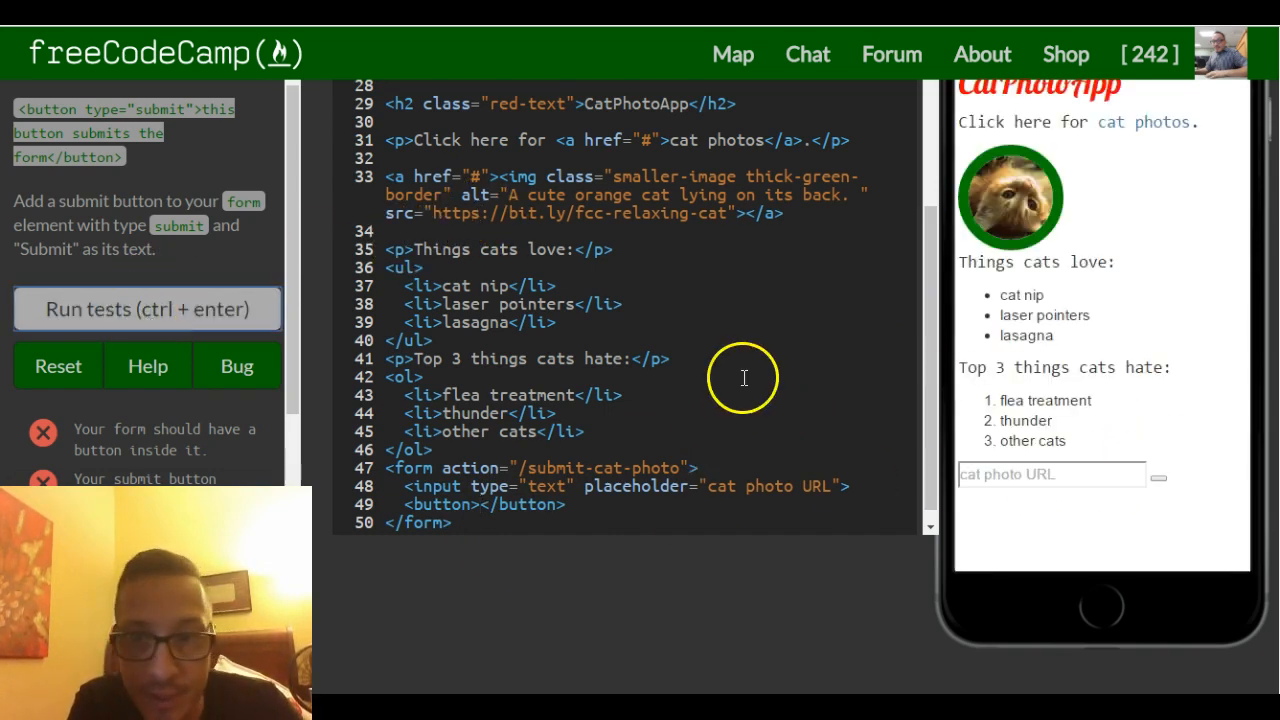
{"action": "left_click", "coordinate": [147, 308]}
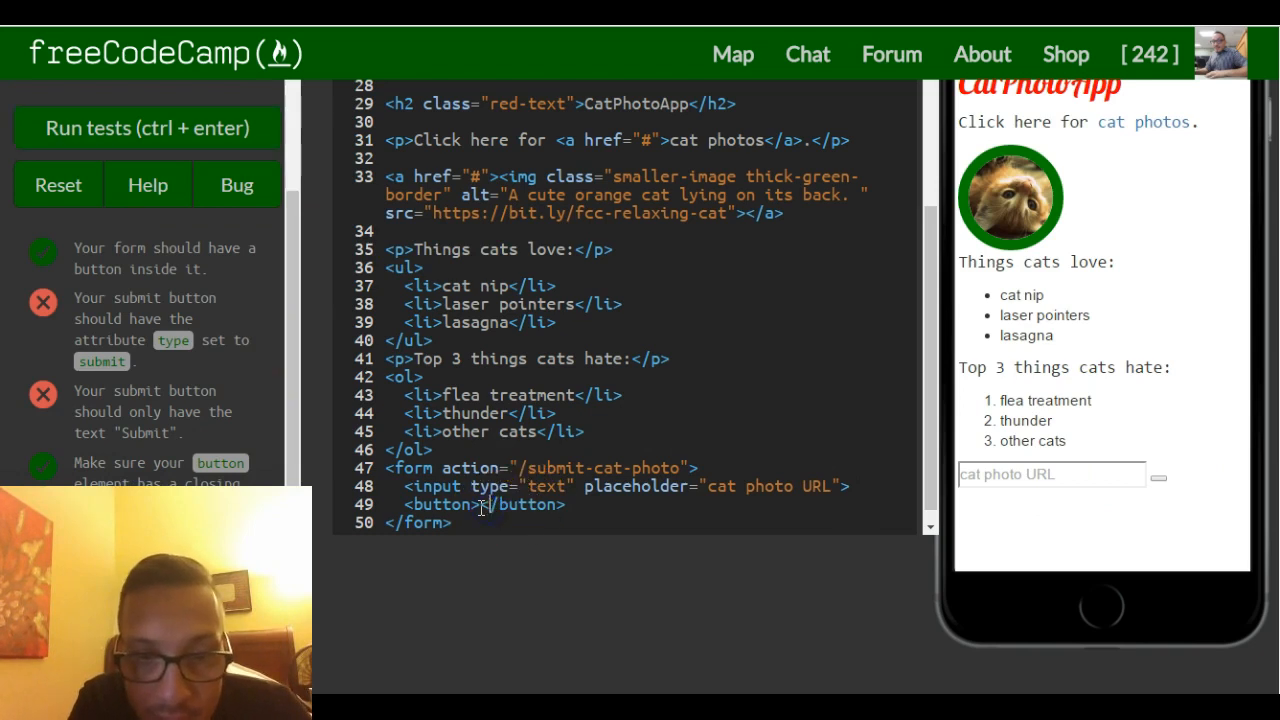
{"action": "mouse_move", "coordinate": [695, 586]}
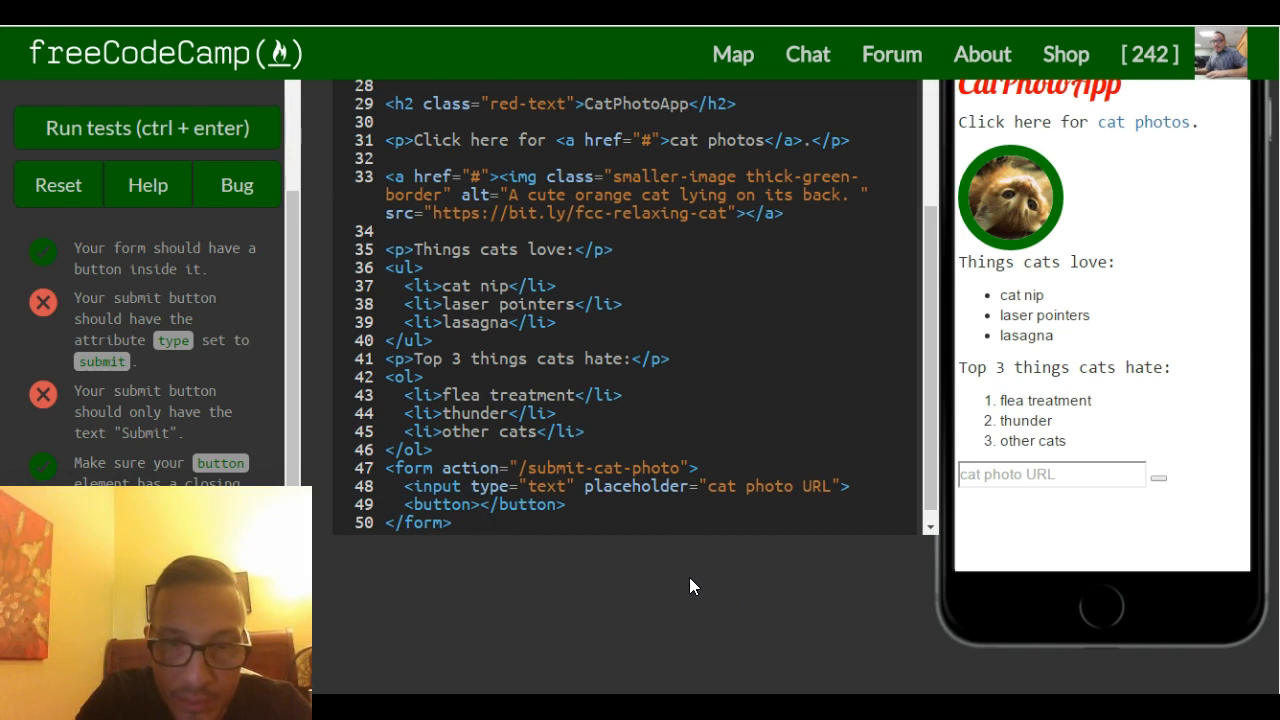
- Type 'Submit' as the button's label text
{"action": "type", "text": "Submit"}
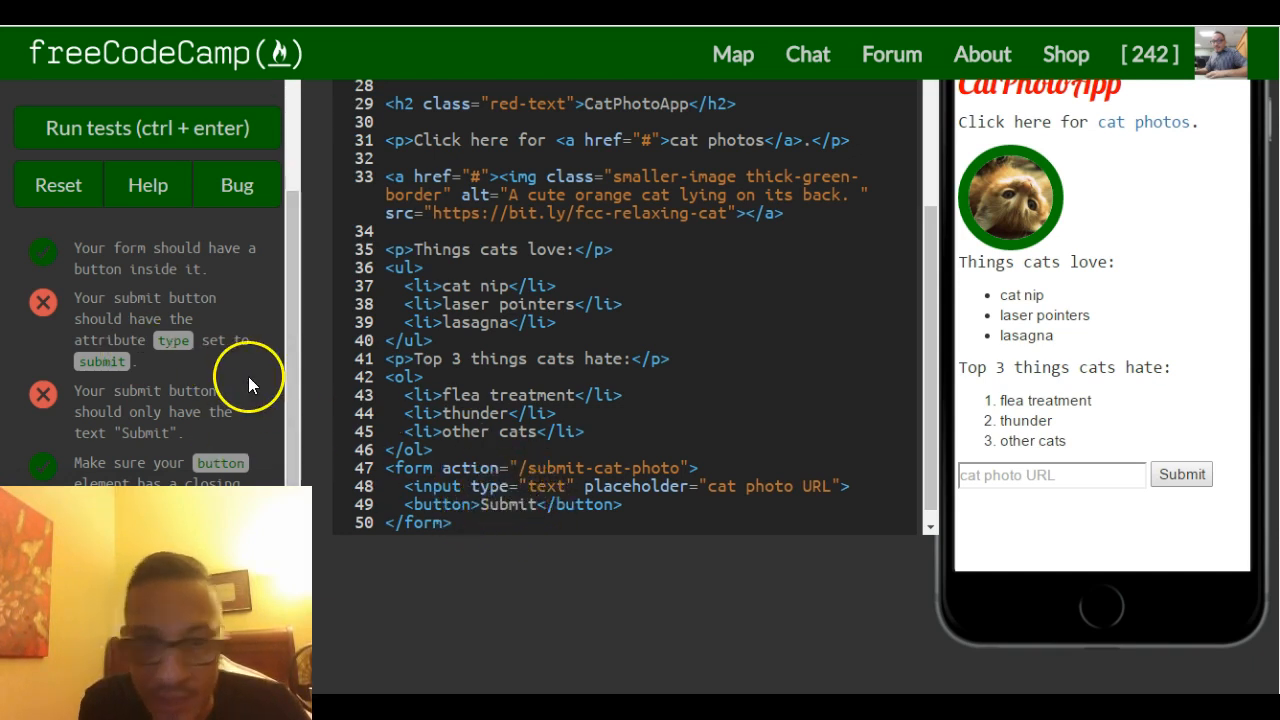
{"action": "scroll", "scroll_direction": "up", "scroll_amount": 3}
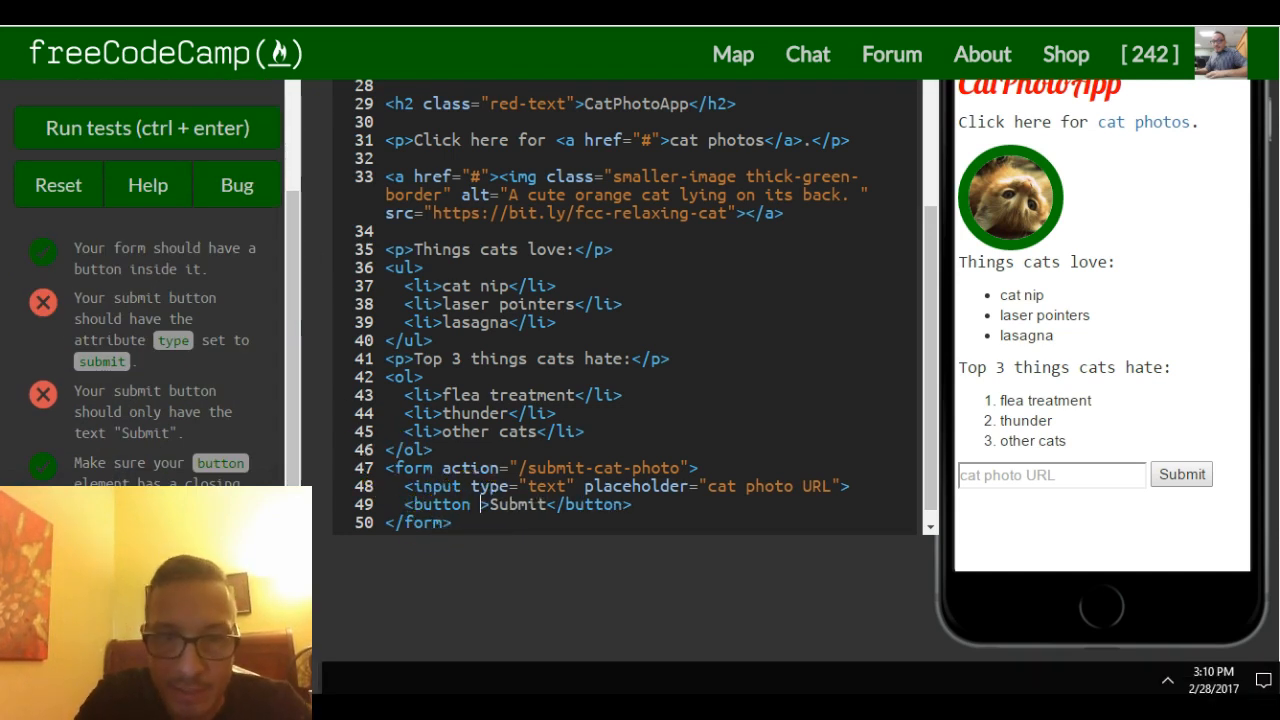
- Add type="submit" to the opening <button> tag
{"action": "type", "text": "type ="}
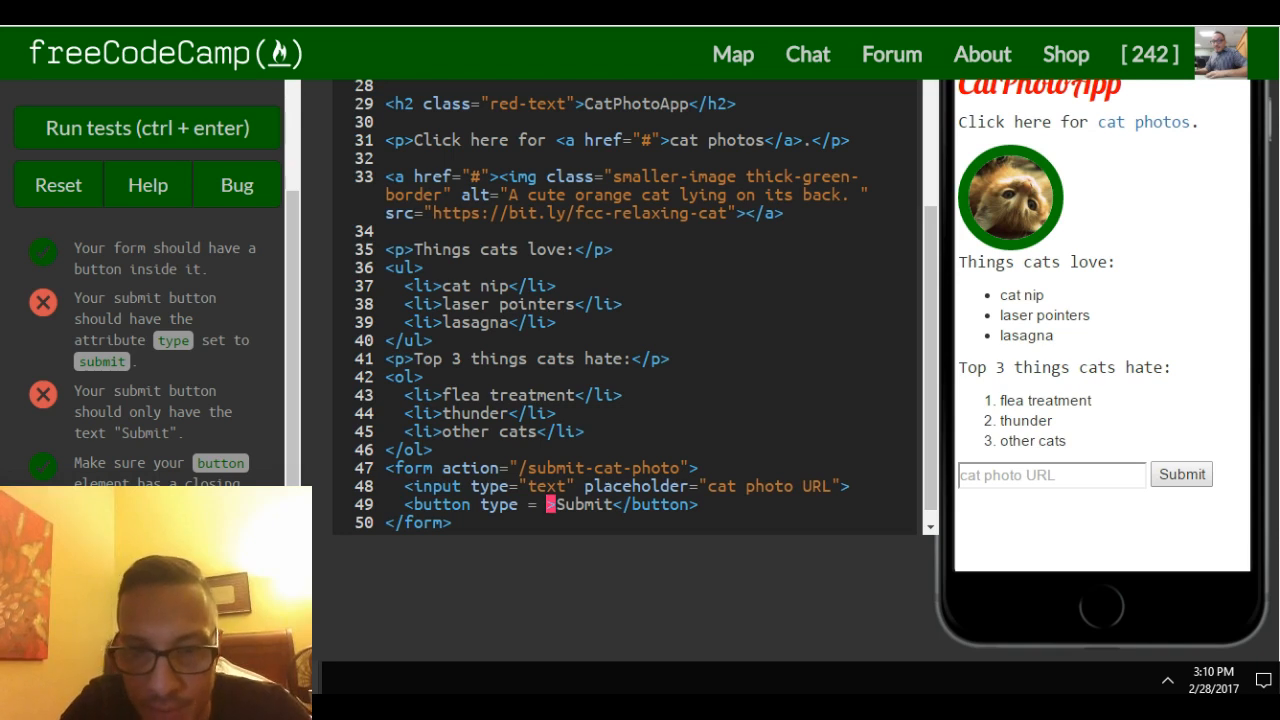
{"action": "type", "text": "\"sub"}
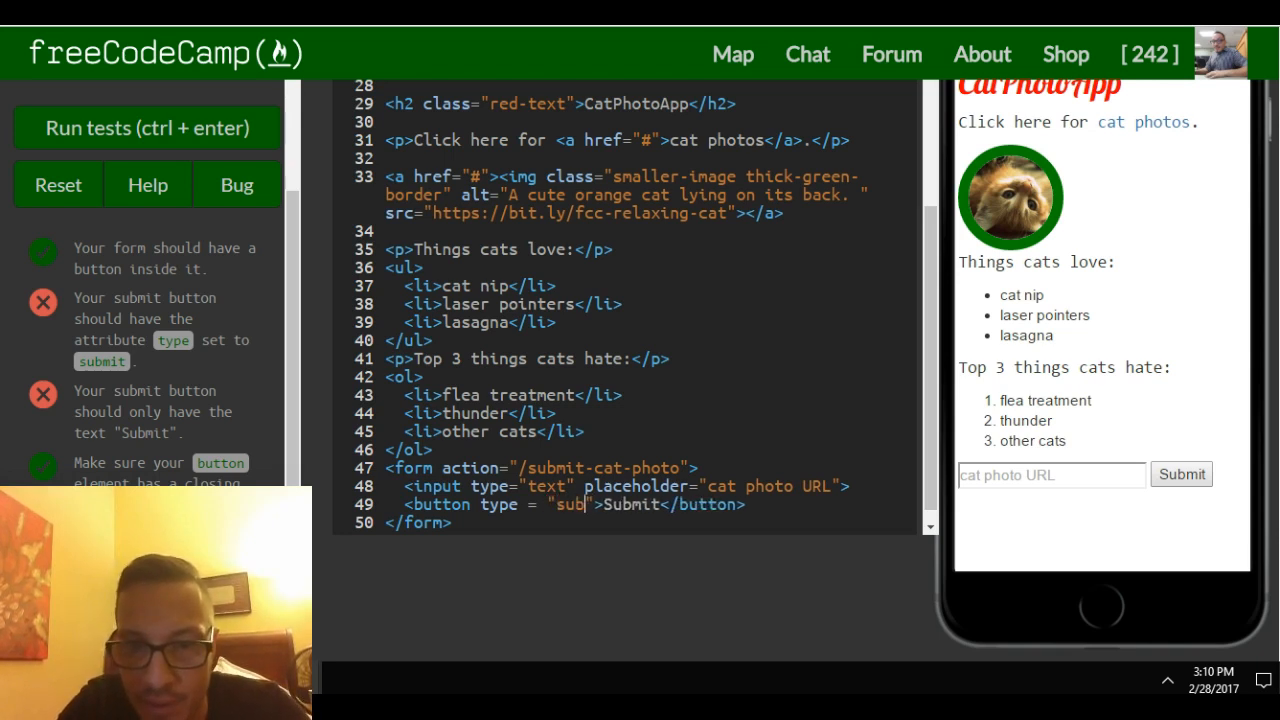
{"action": "type", "text": "mit"}
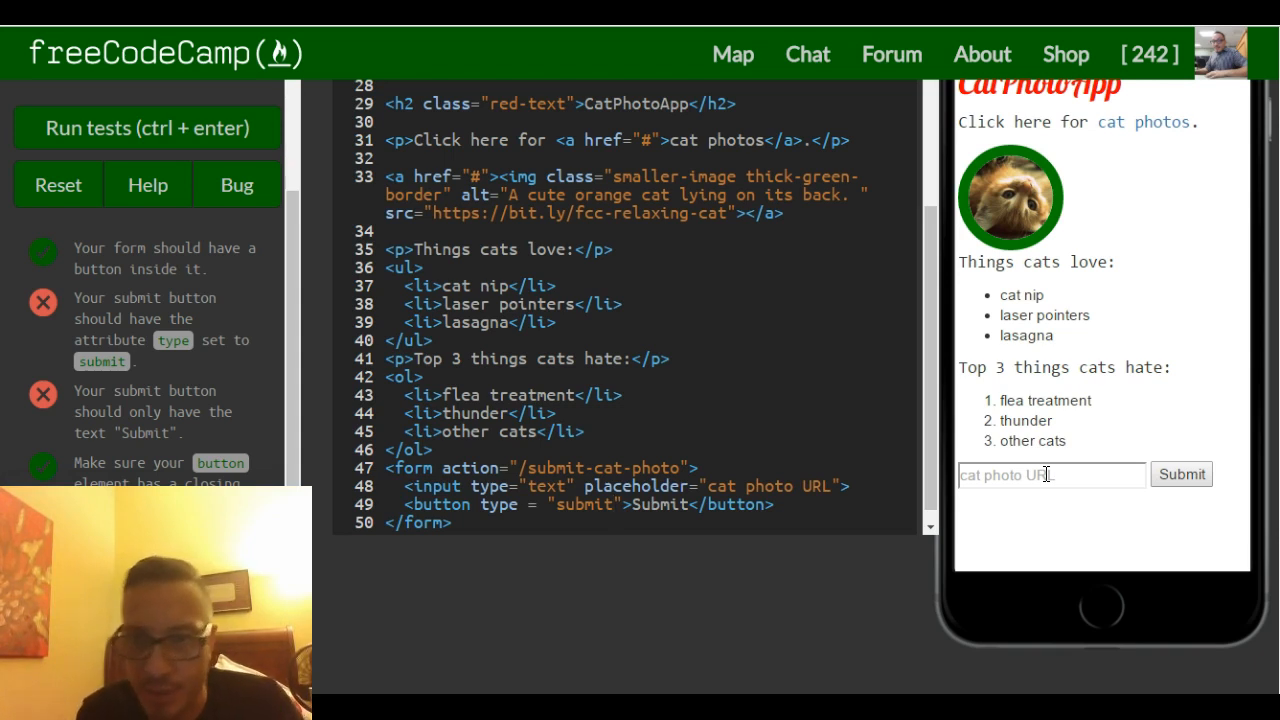
{"action": "mouse_move", "coordinate": [1181, 474]}
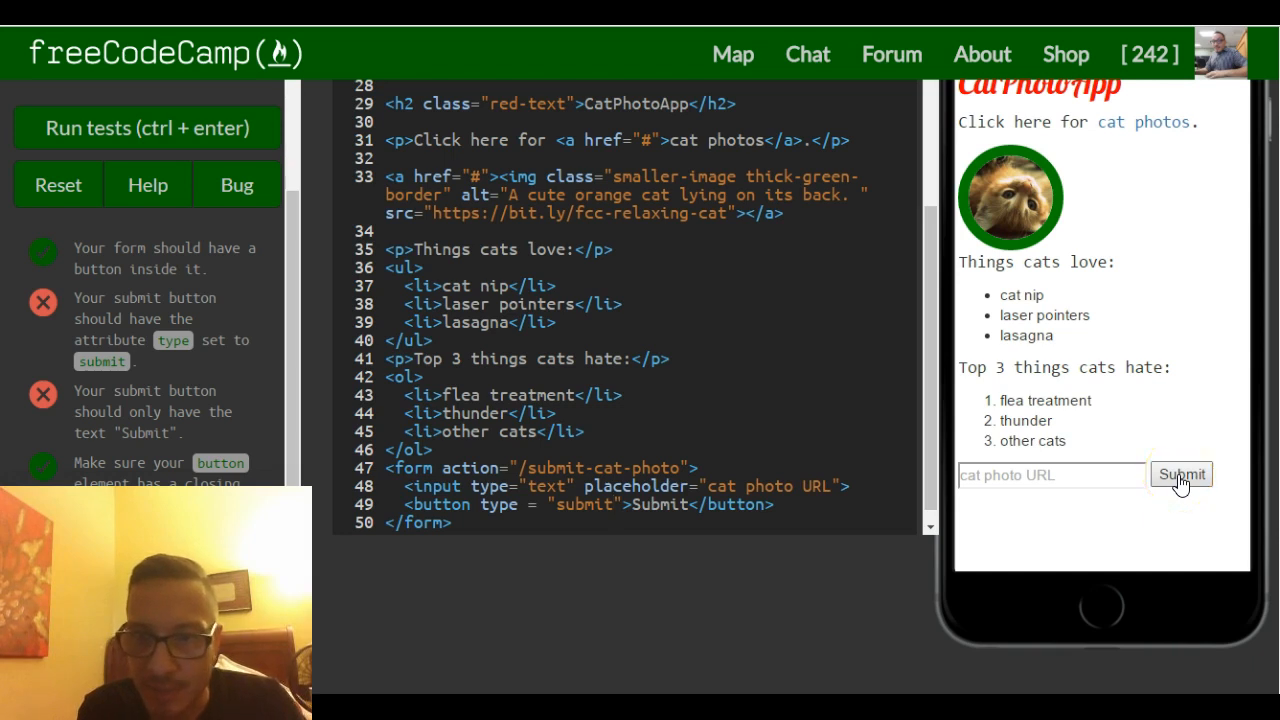
{"action": "mouse_move", "coordinate": [675, 490]}
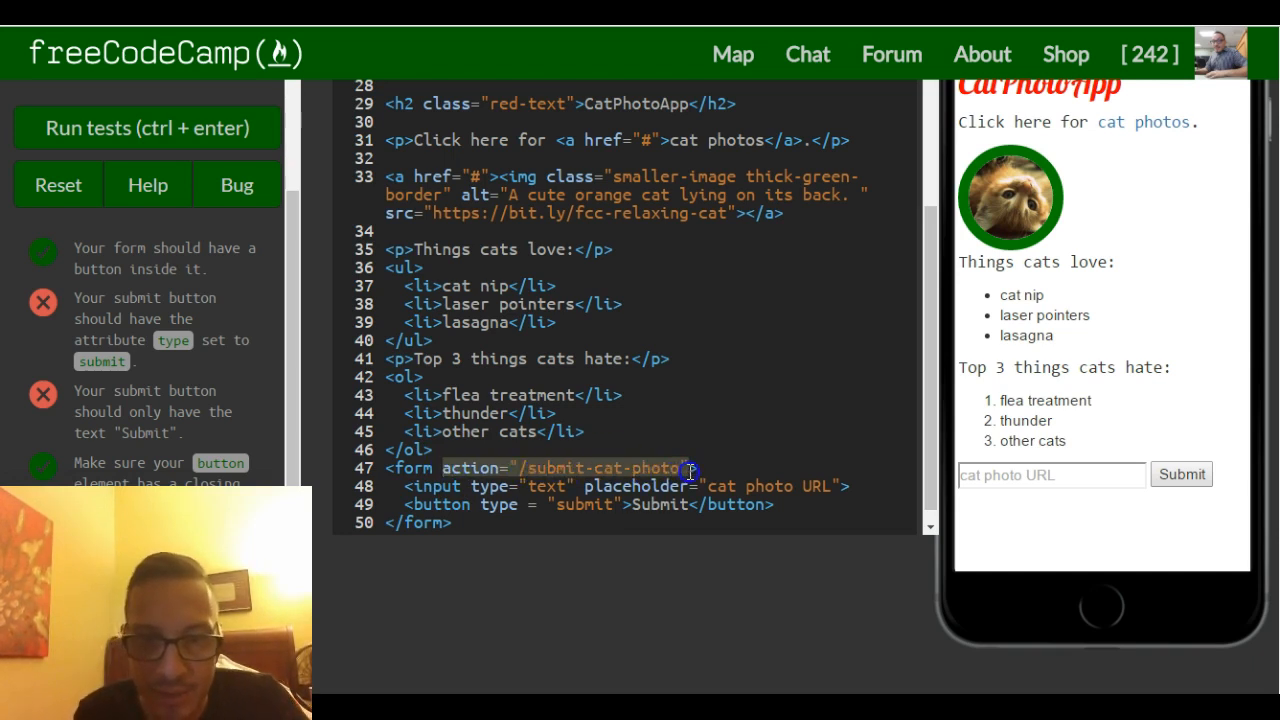
{"action": "mouse_move", "coordinate": [515, 467]}
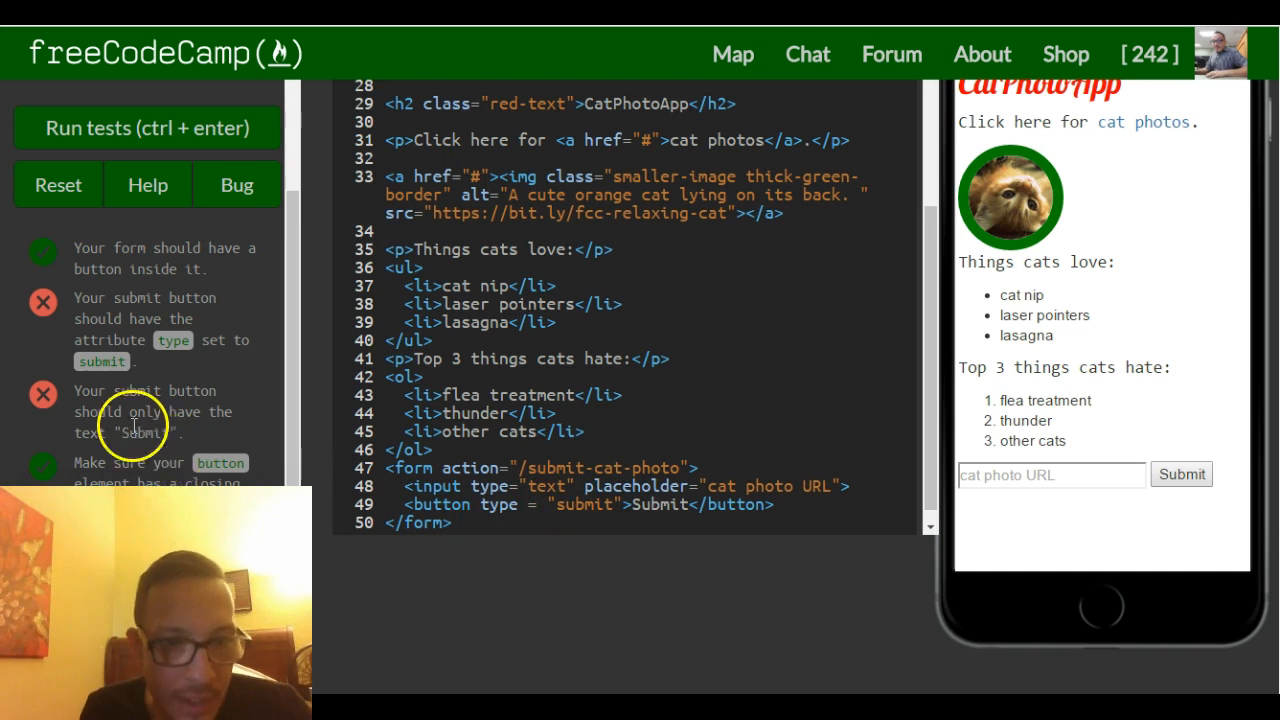
{"action": "mouse_move", "coordinate": [165, 430]}
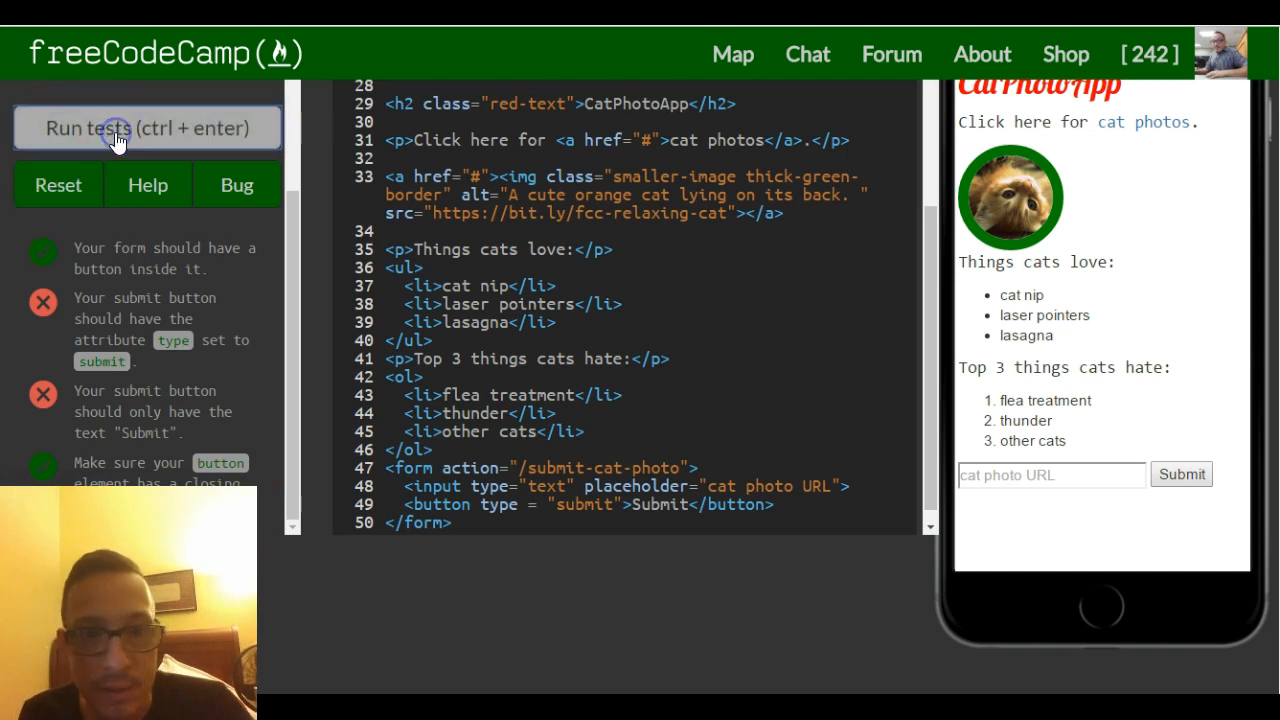
- Rerun the tests to pass every check and show the success dialog
{"action": "left_click", "coordinate": [147, 127]}
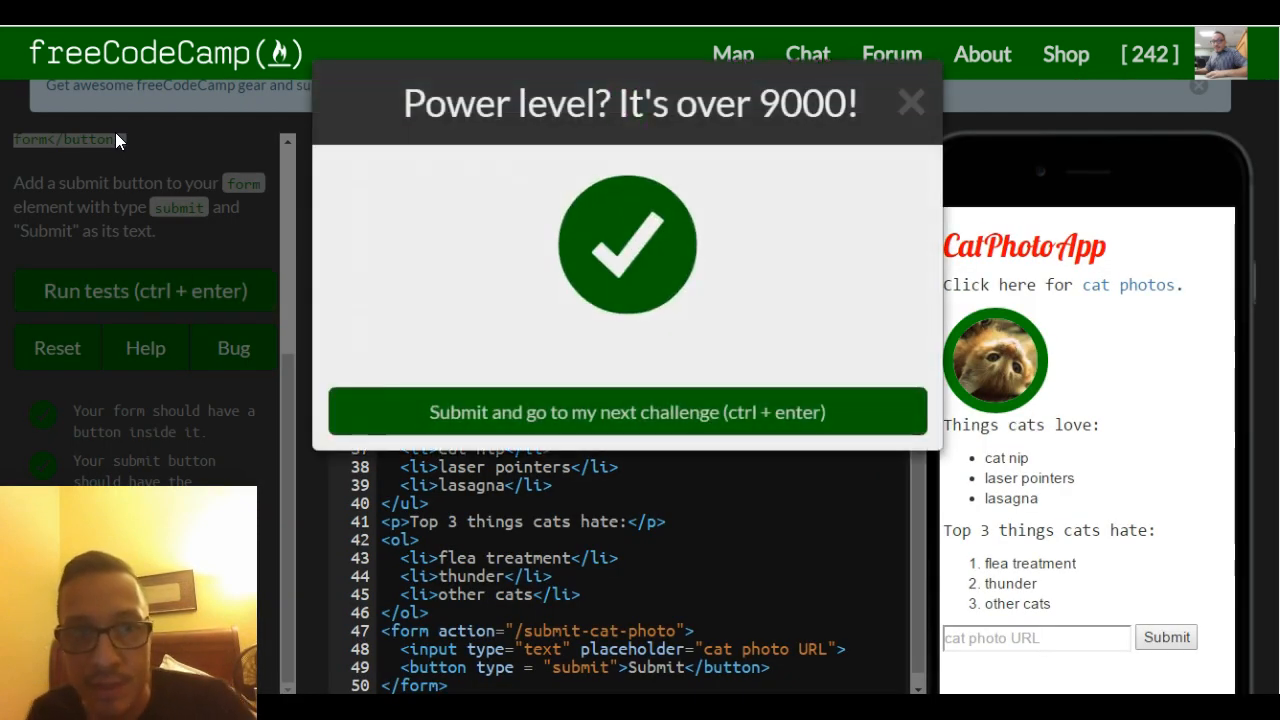